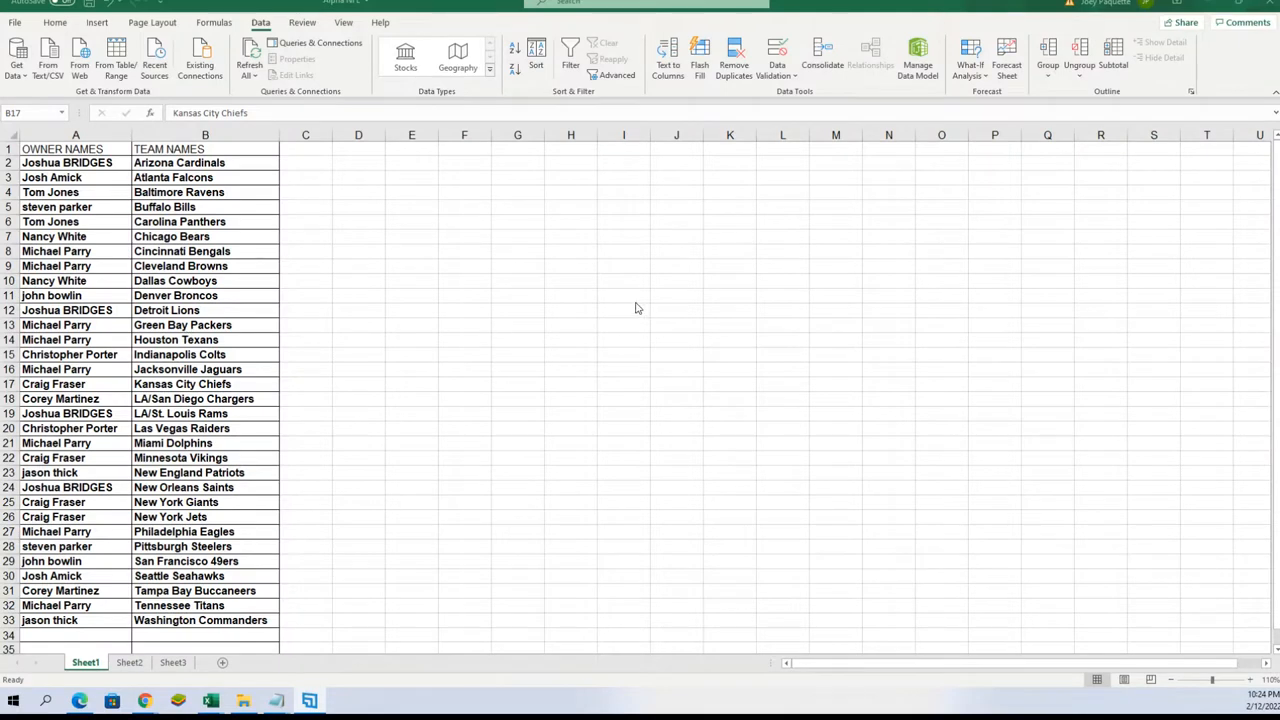
mouse_move(492, 266)
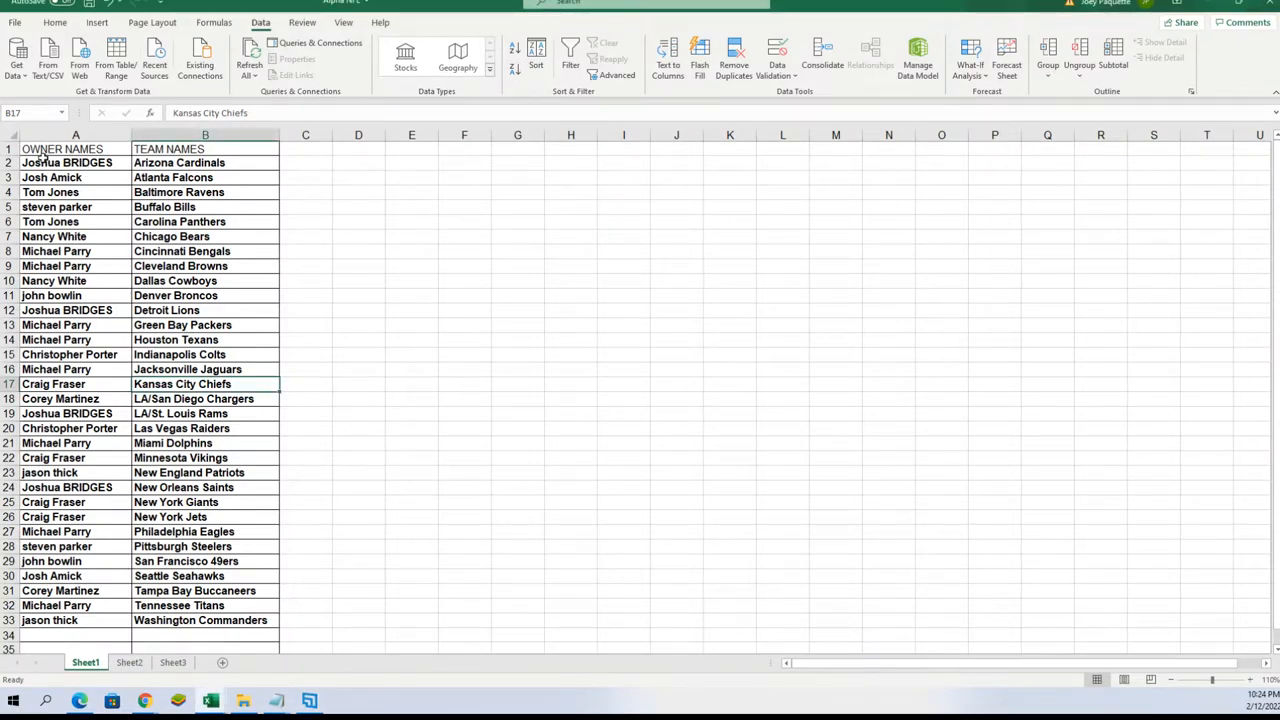
Copy the owner names from column A of the owner-team sheet.
right_click(76, 162)
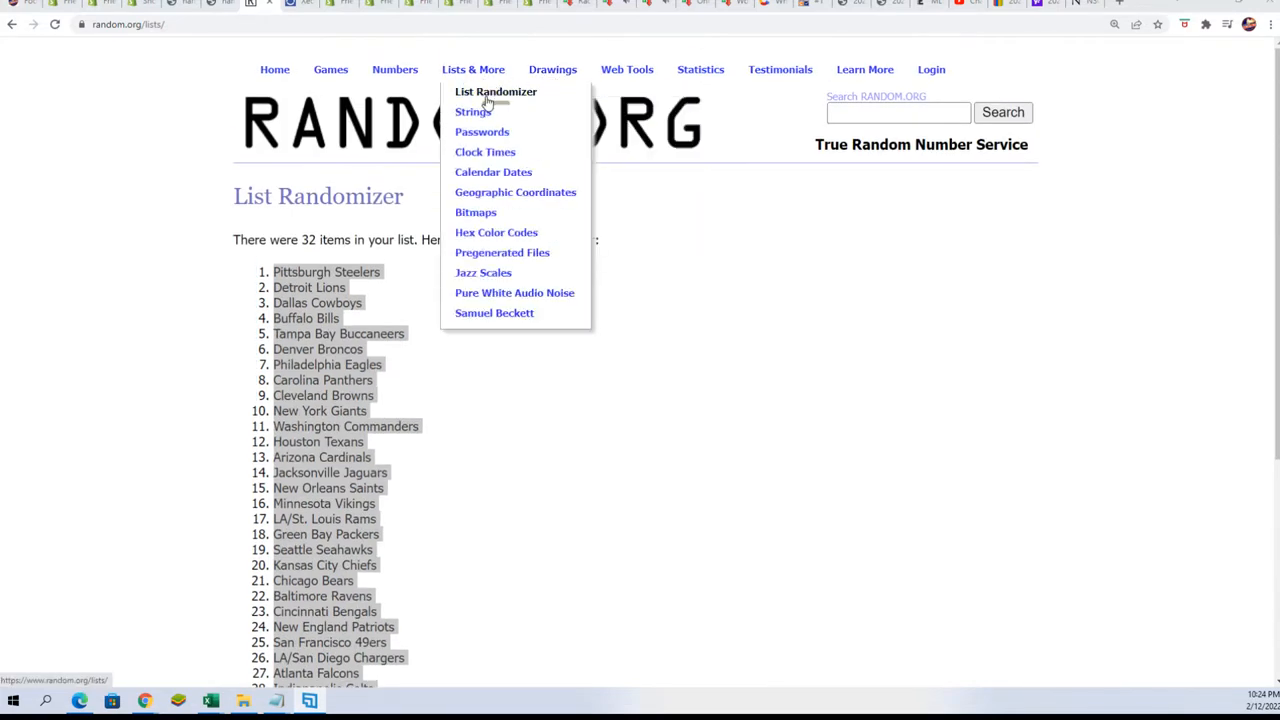
Start a fresh List Randomizer form and paste the baseball owner names into the Part 1 box.
left_click(496, 92)
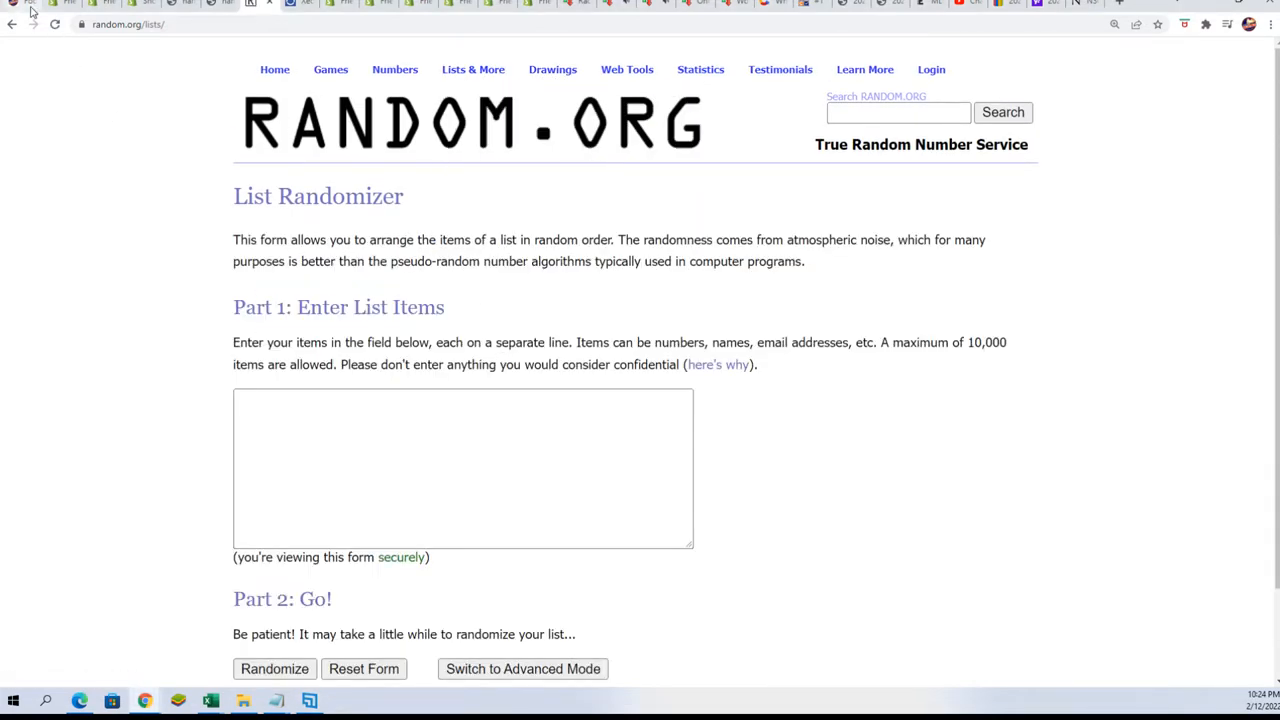
left_click(464, 468)
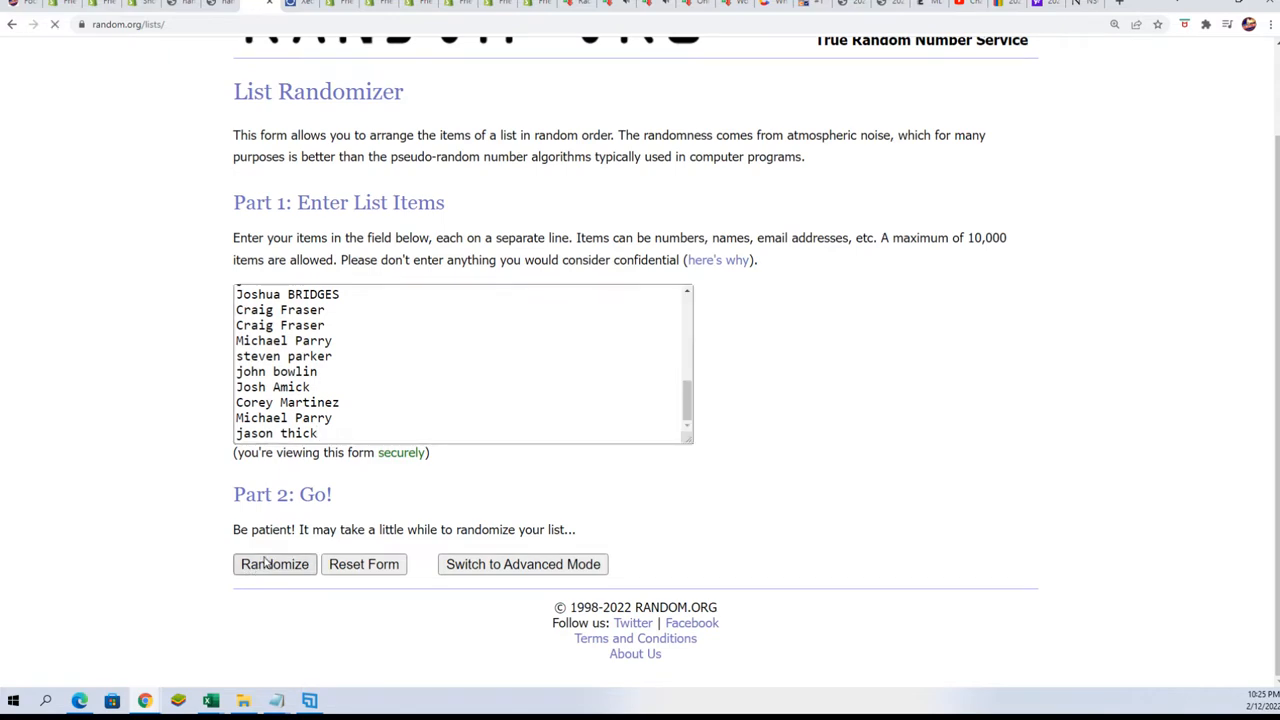
Randomize the owner names three times and review the shuffled results.
left_click(274, 564)
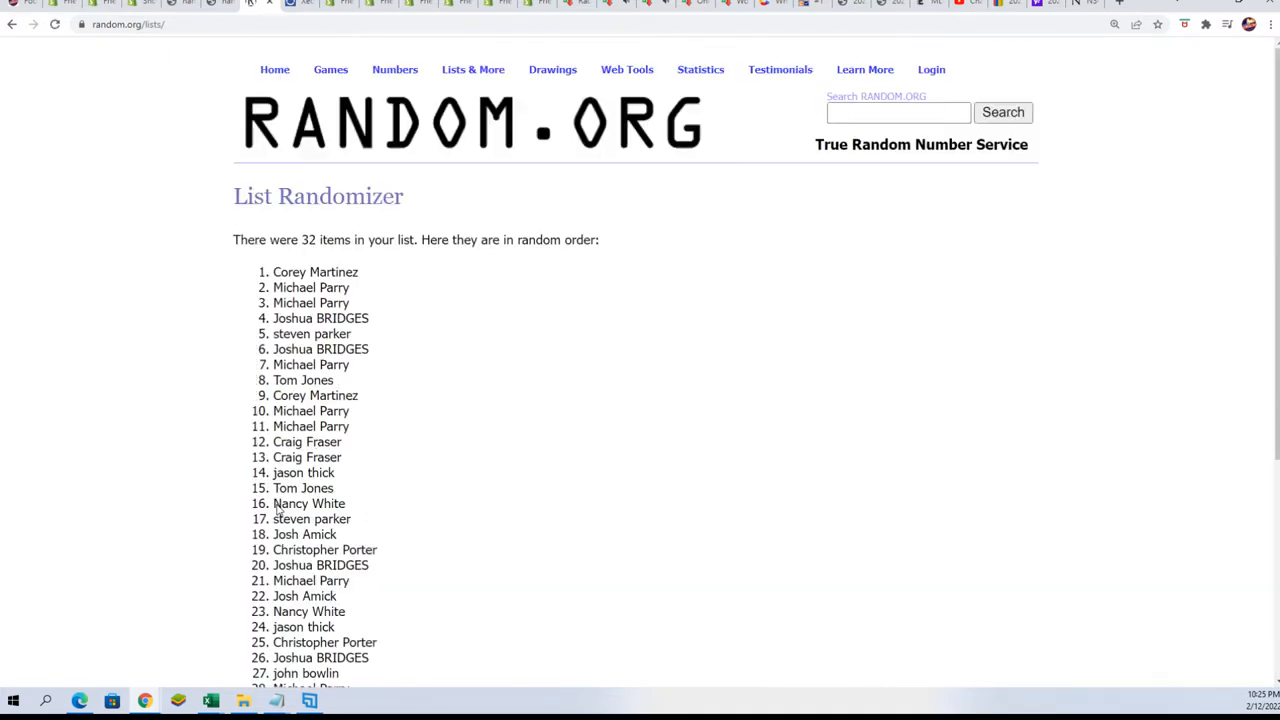
scroll("down", 3)
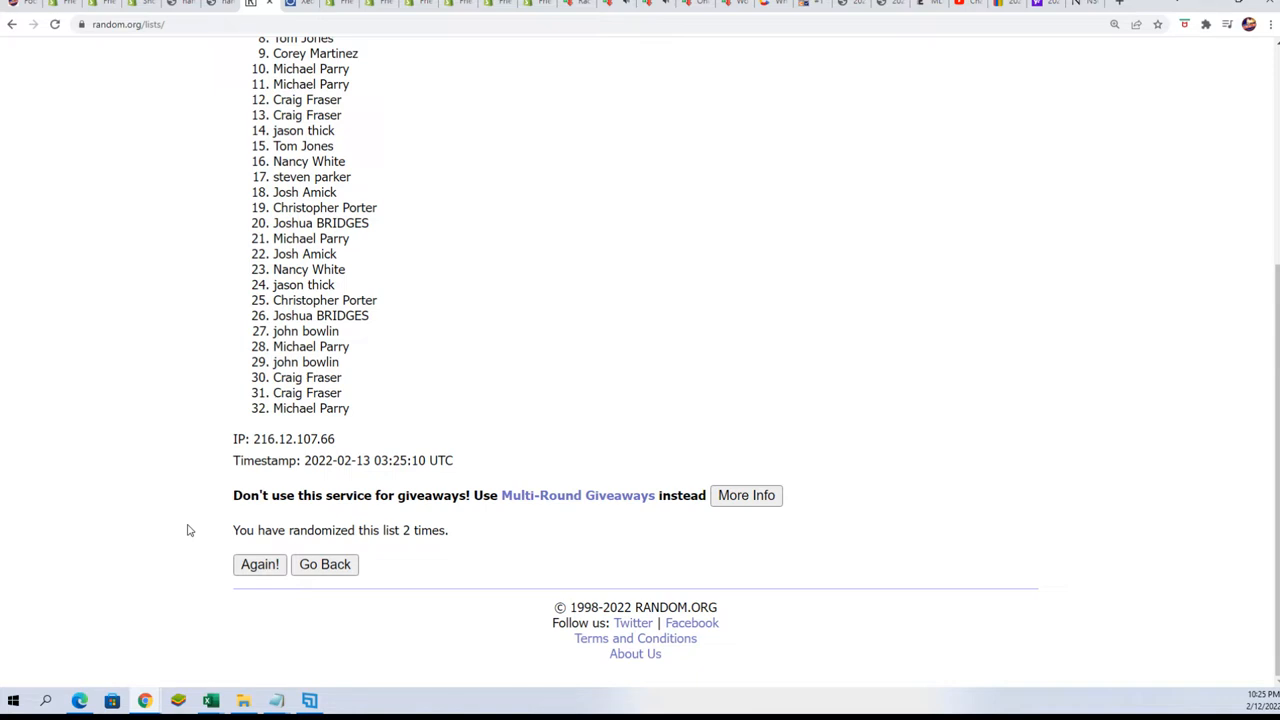
mouse_move(242, 558)
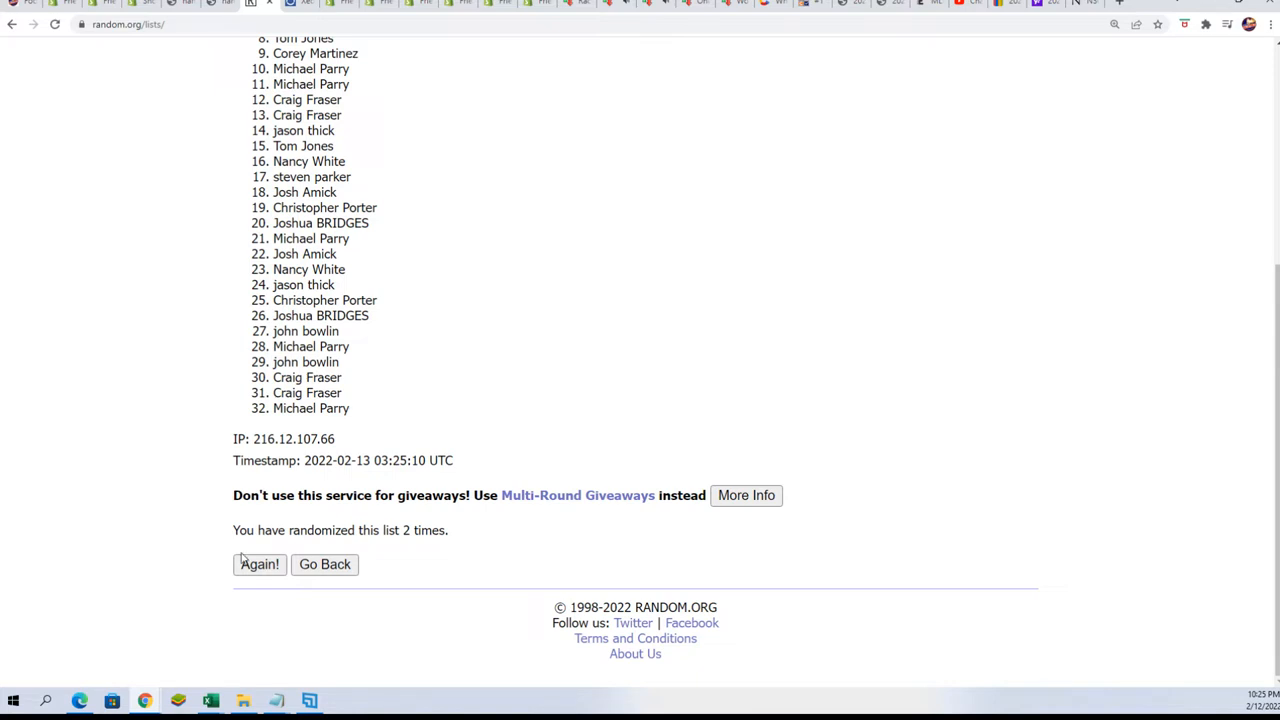
left_click(260, 564)
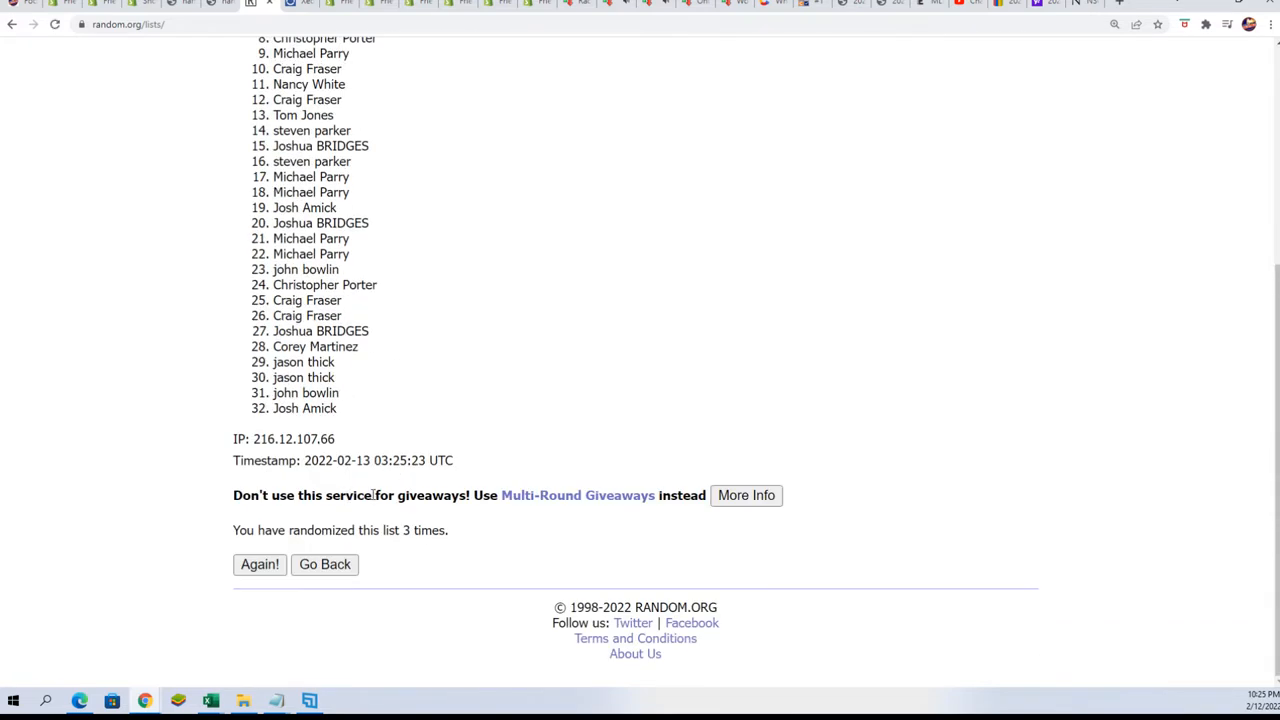
left_click(260, 564)
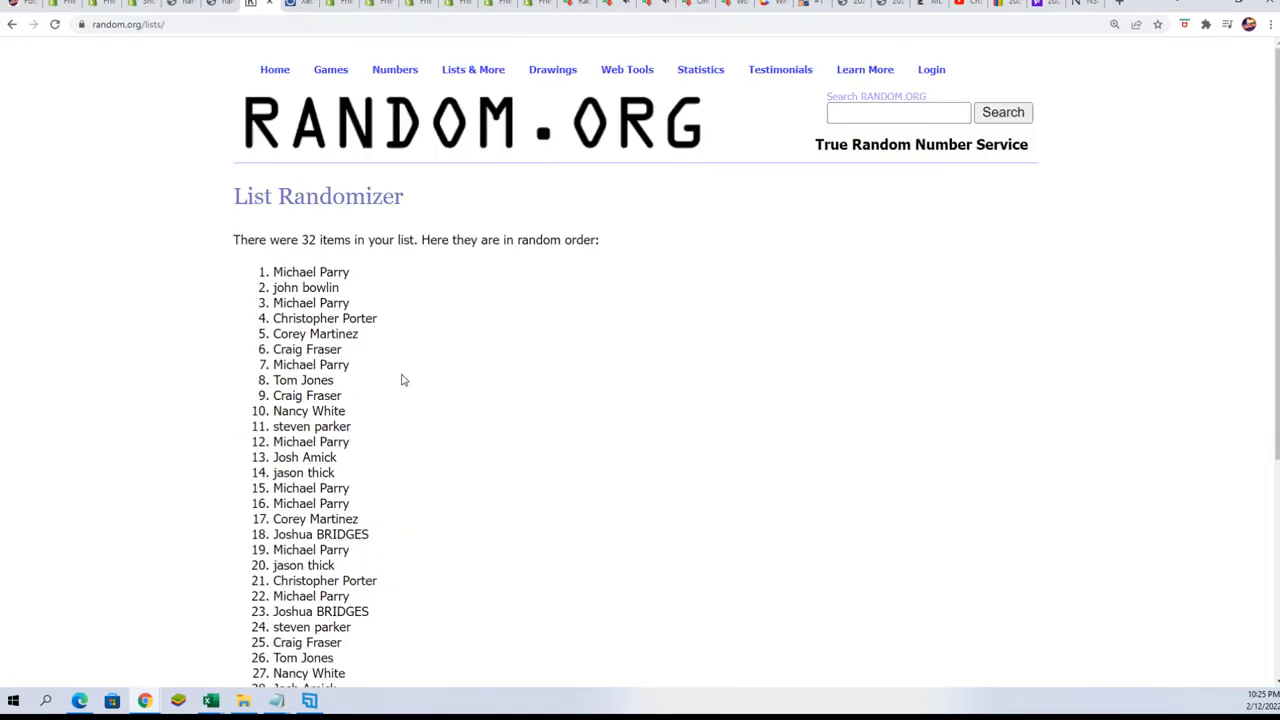
scroll("down", 3)
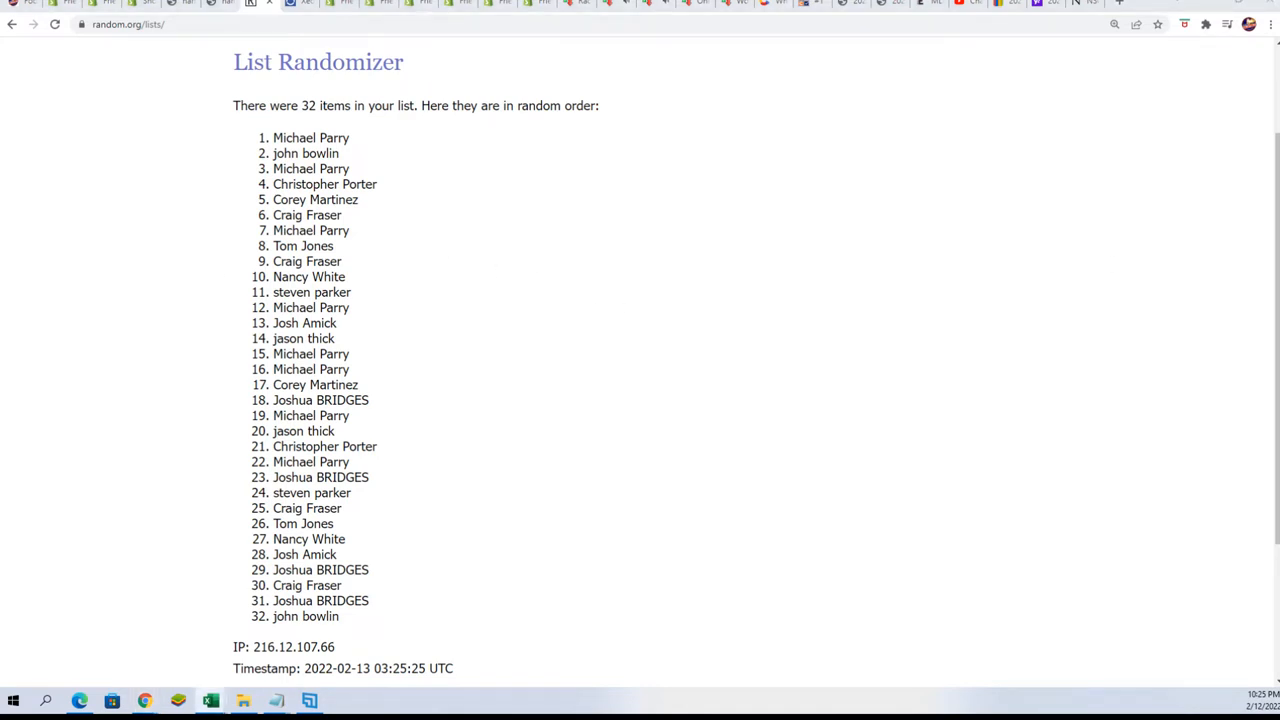
scroll("up", 3)
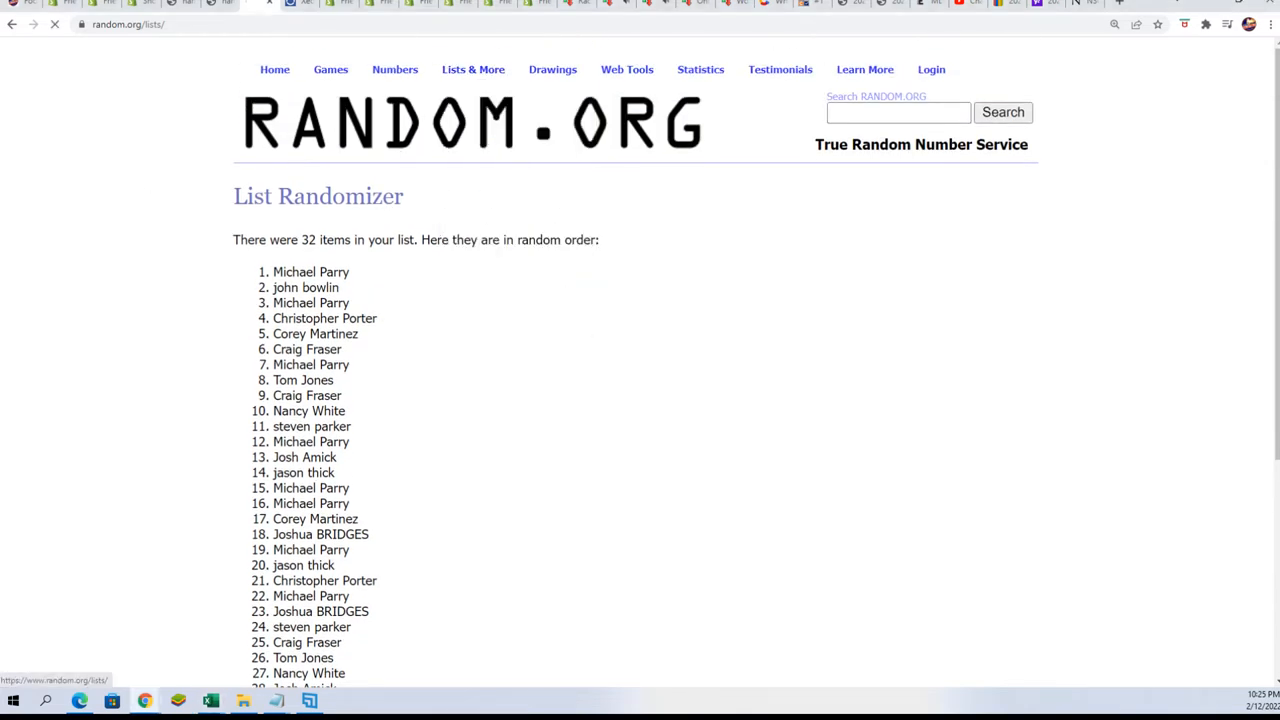
Return to a blank List Randomizer form and bring up the other Excel workbook.
left_click(12, 24)
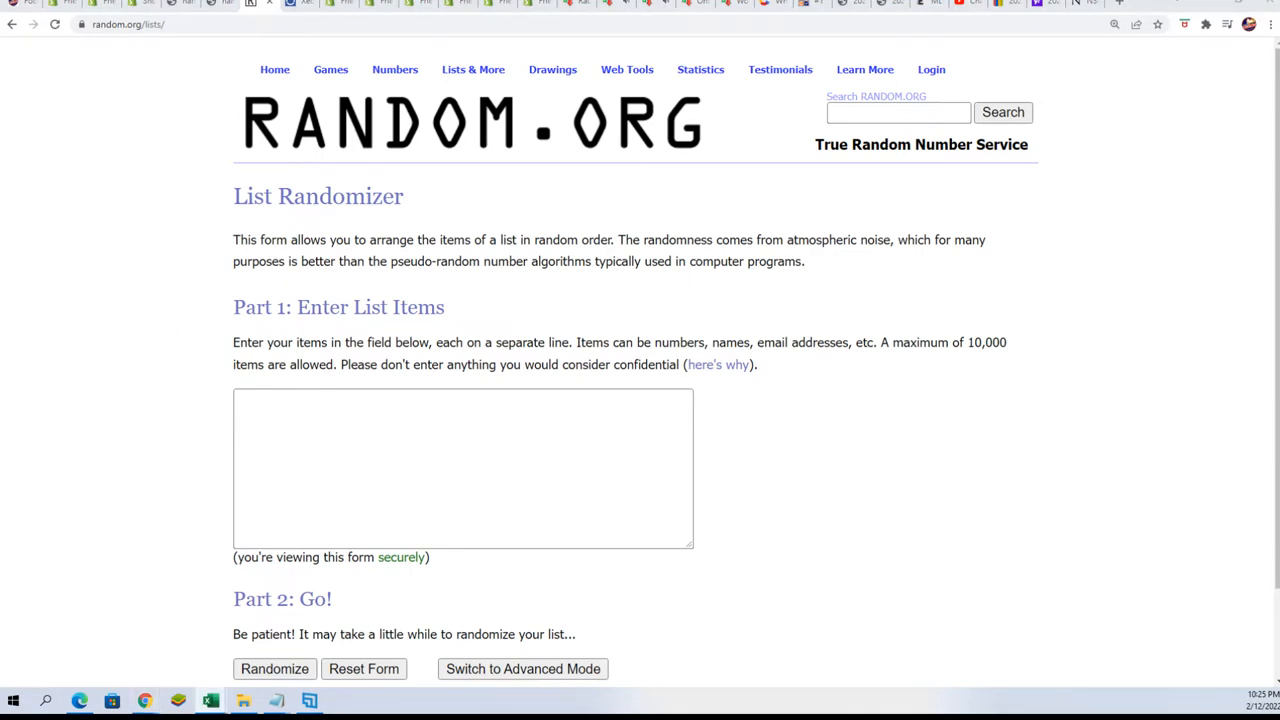
left_click(208, 700)
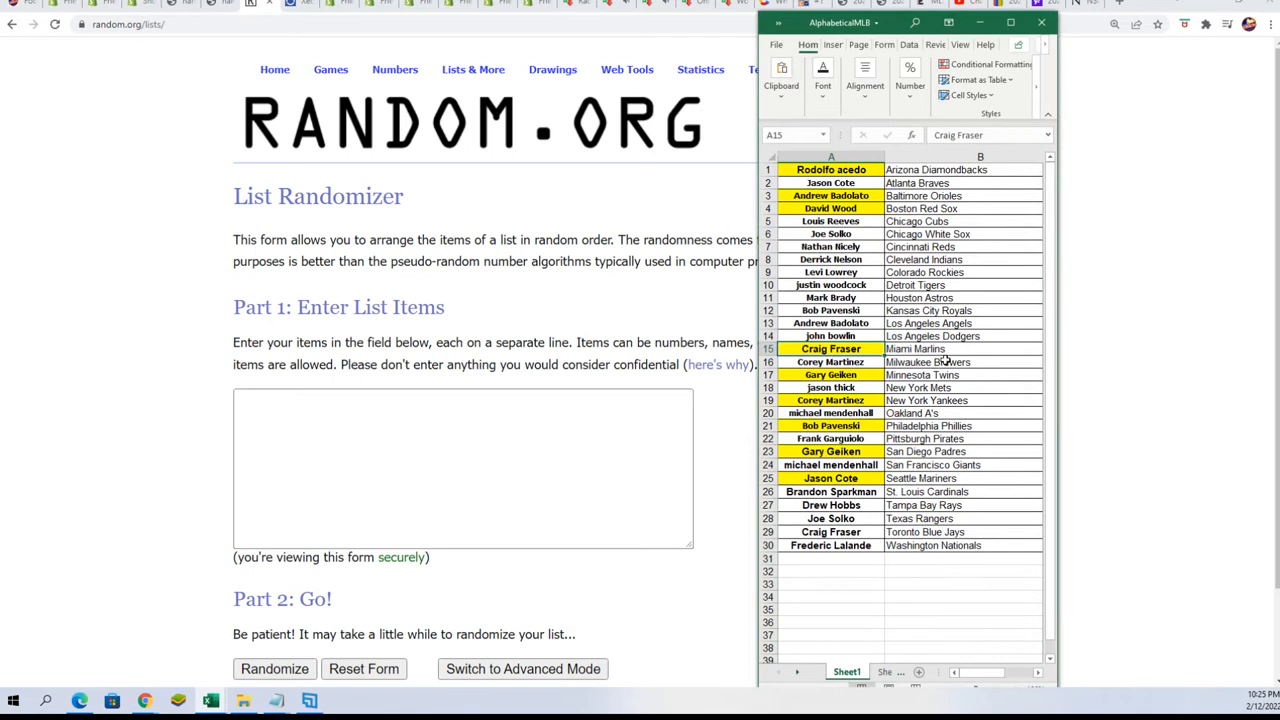
mouse_move(1000, 370)
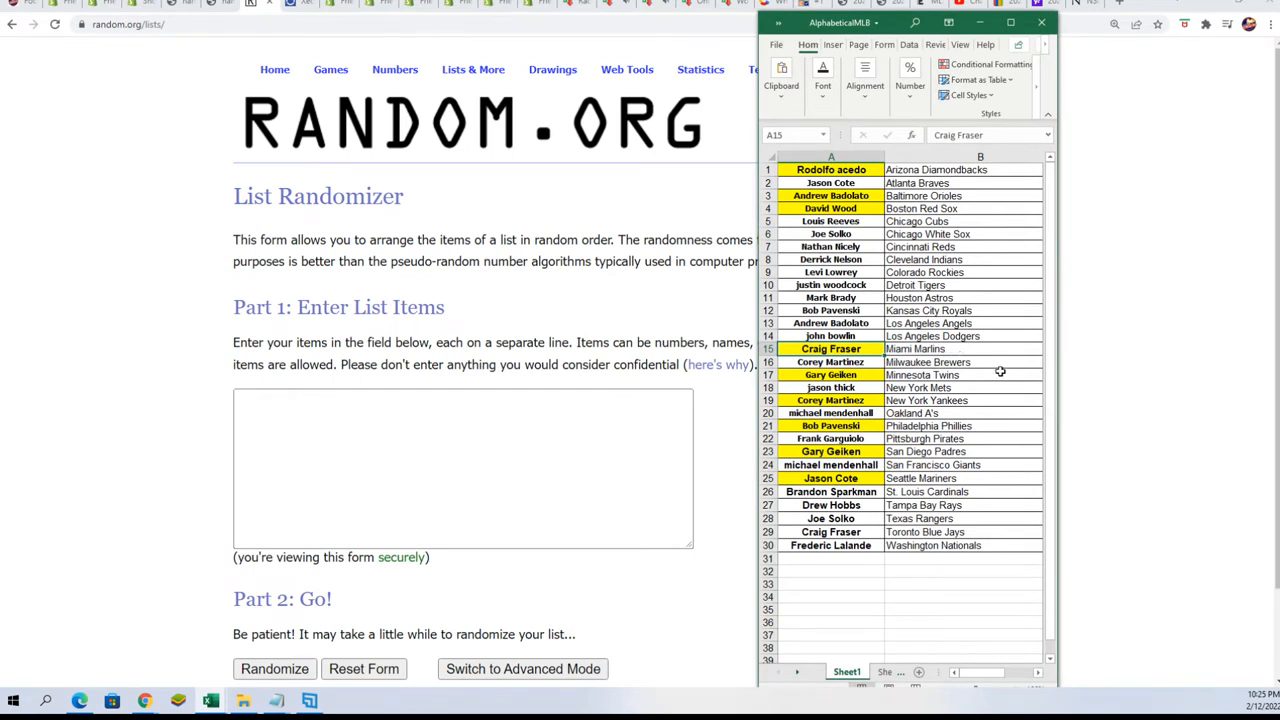
mouse_move(982, 390)
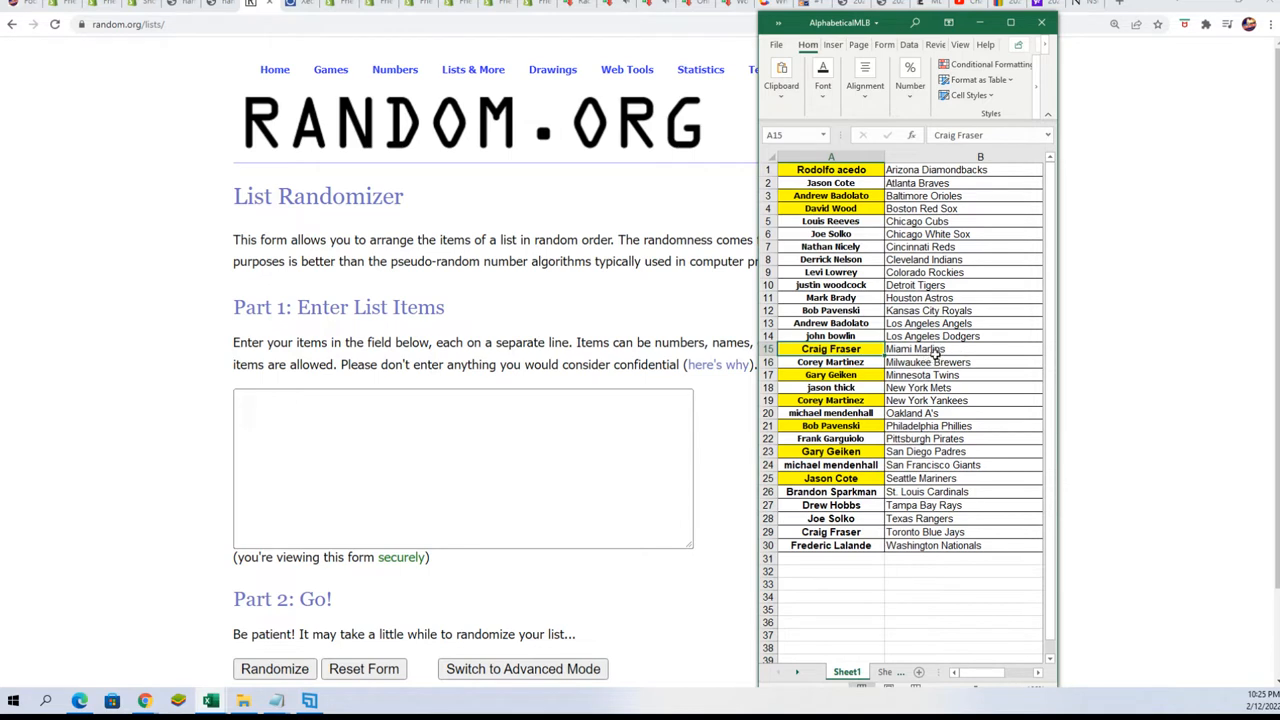
mouse_move(914, 312)
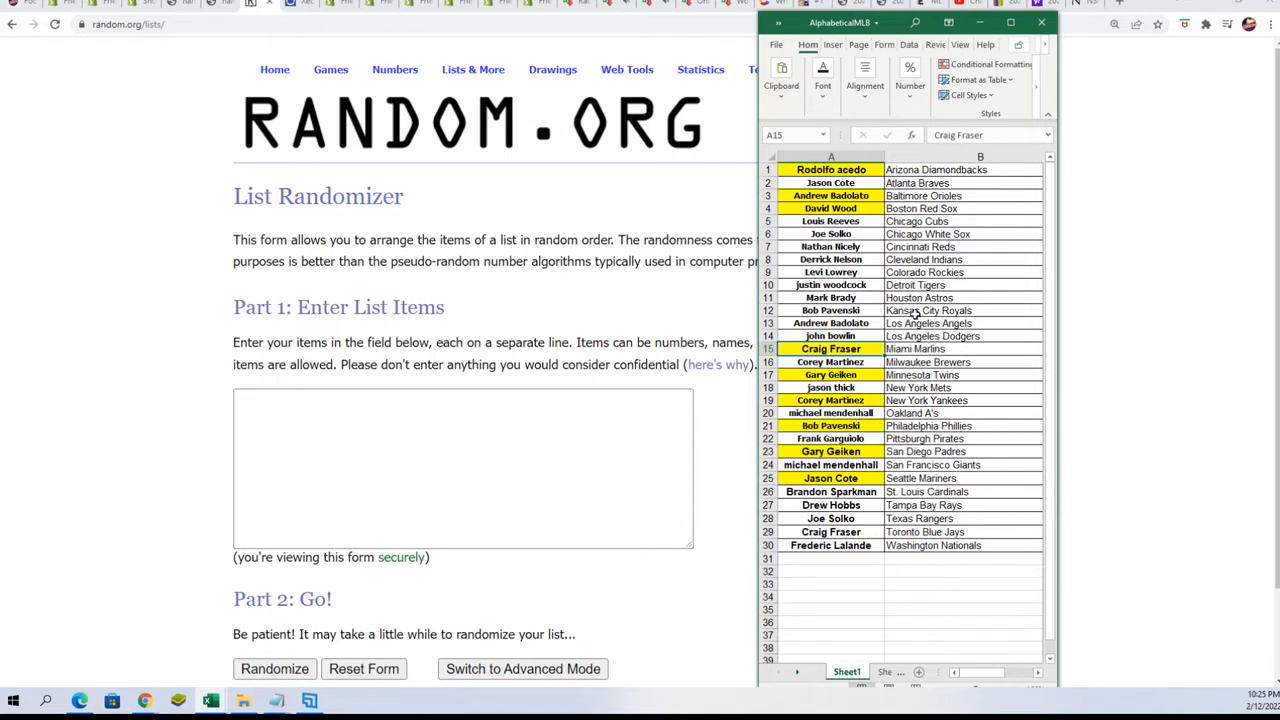
mouse_move(896, 268)
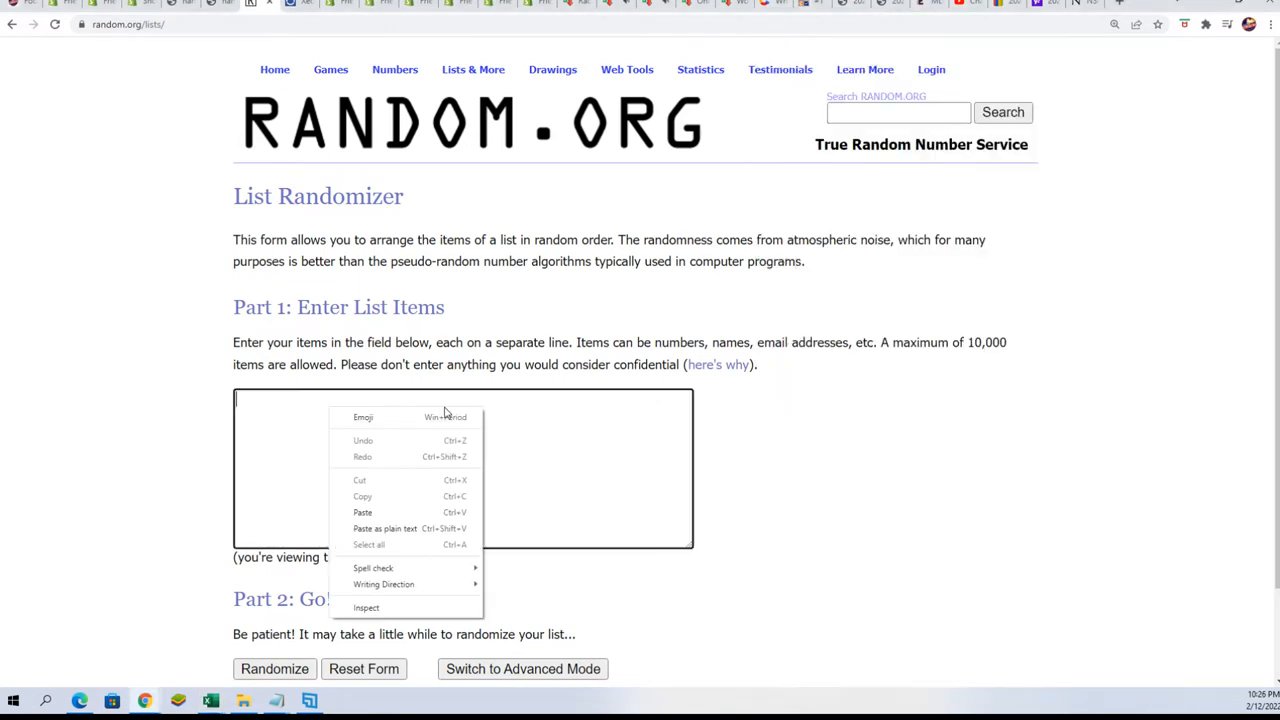
Check the 30 owner names in the list box and randomize them into a new order.
left_click(362, 512)
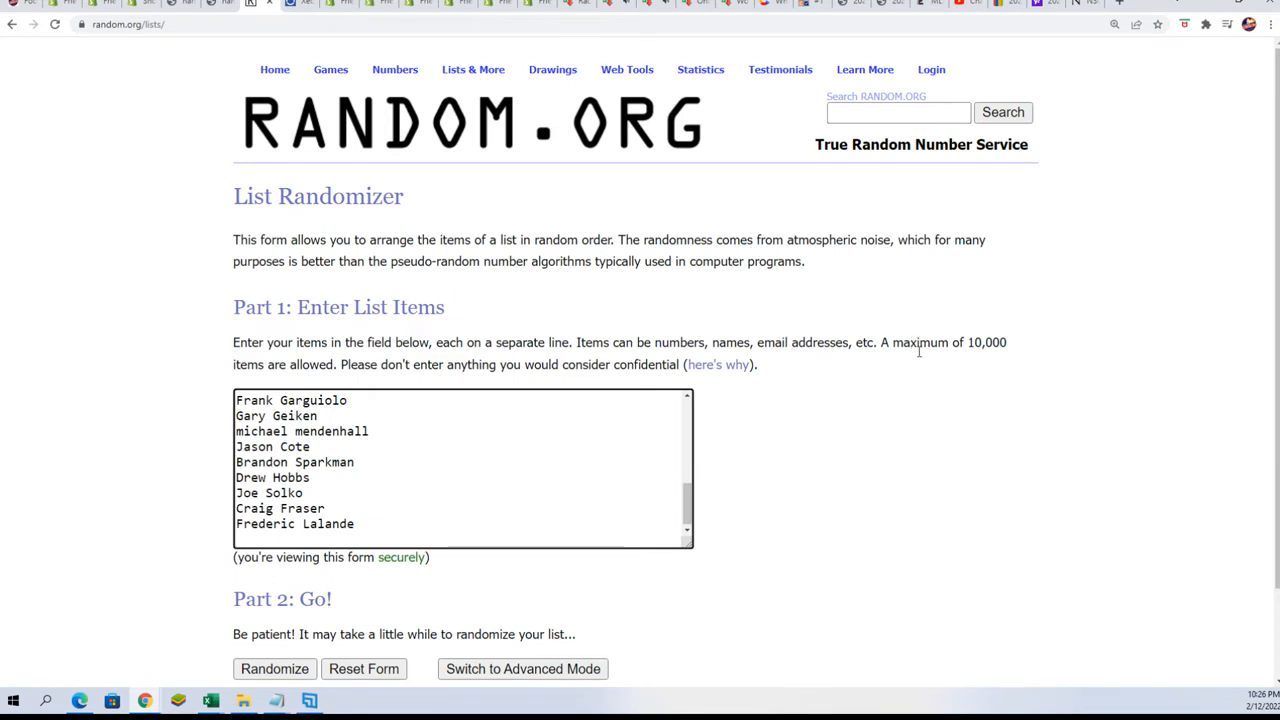
mouse_move(748, 412)
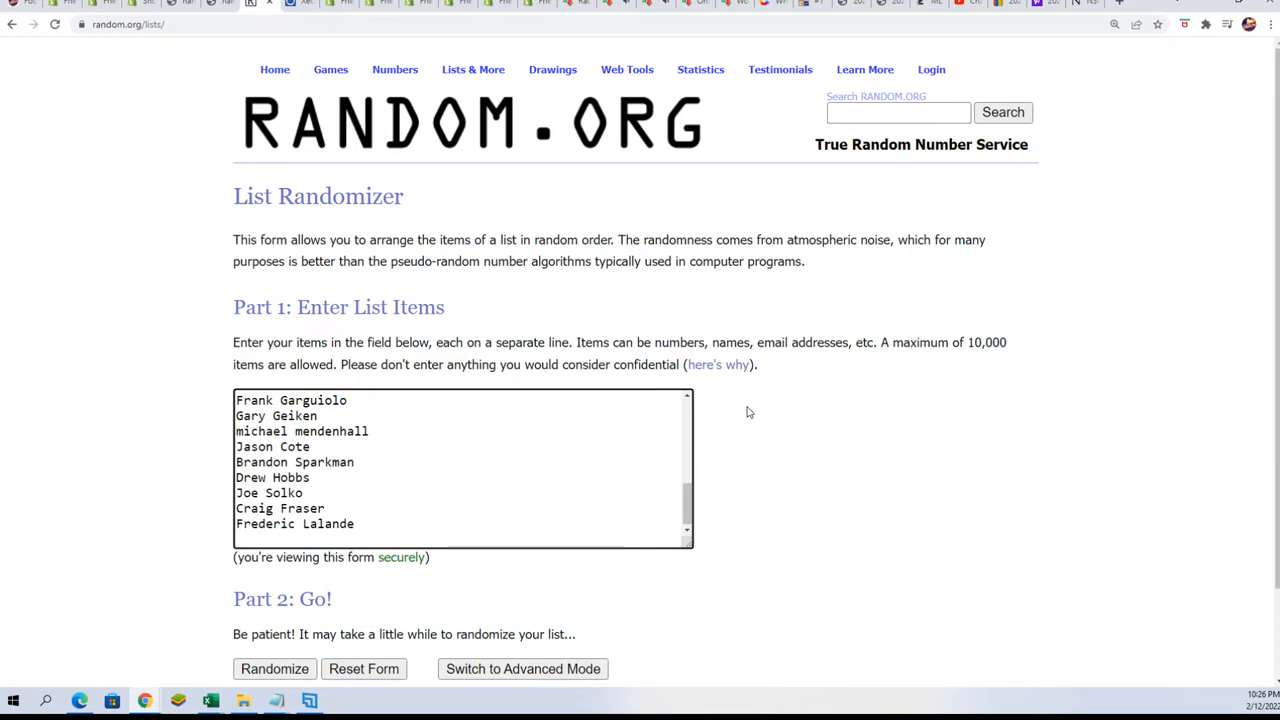
scroll("down", 3)
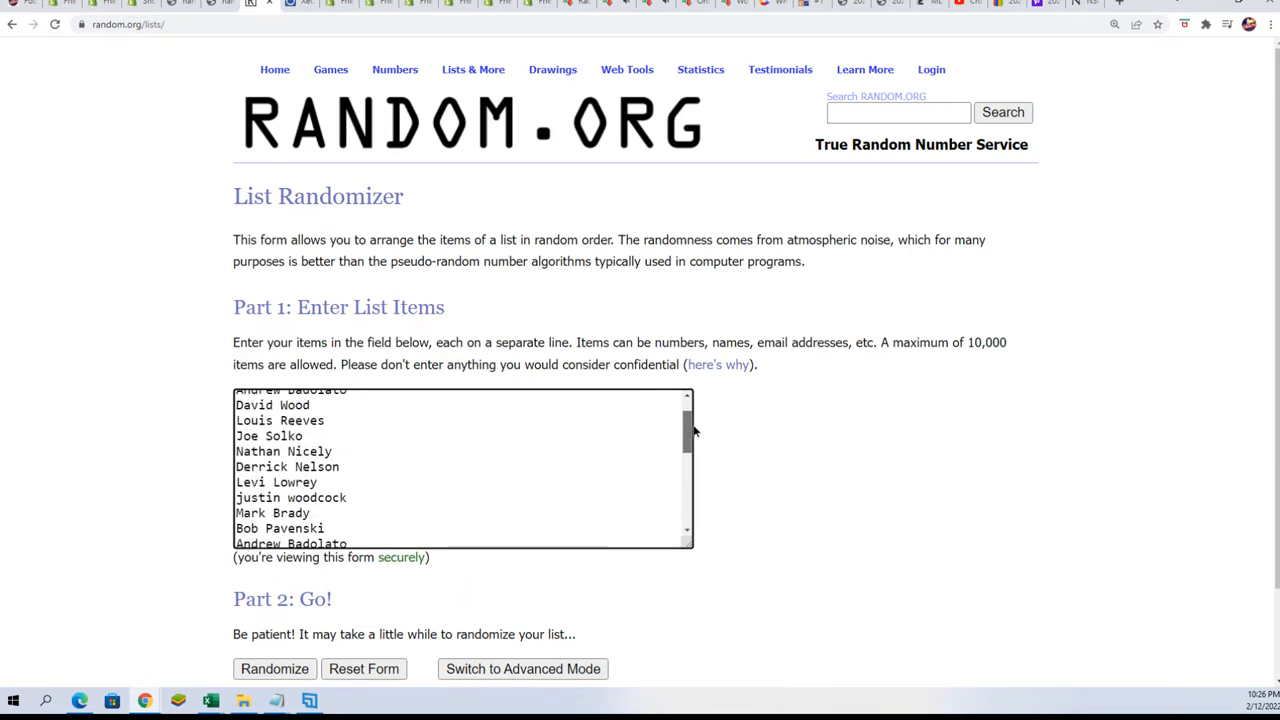
scroll("down", 3)
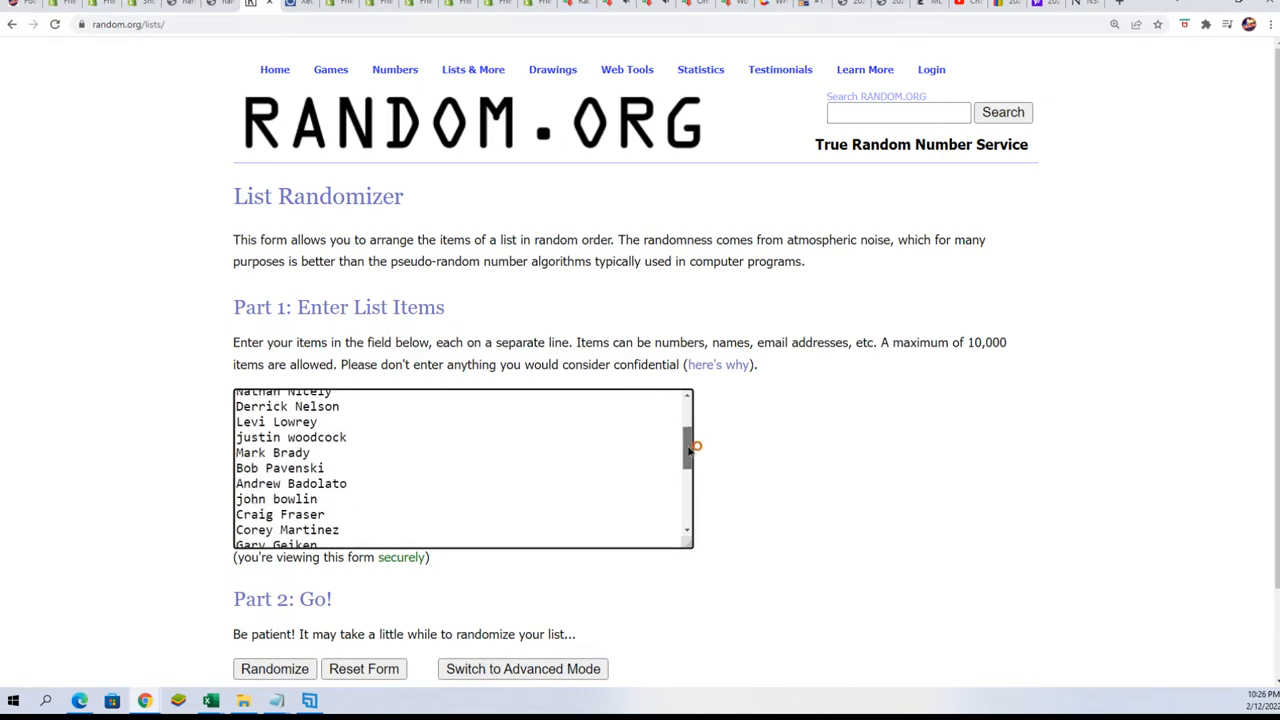
scroll("down", 3)
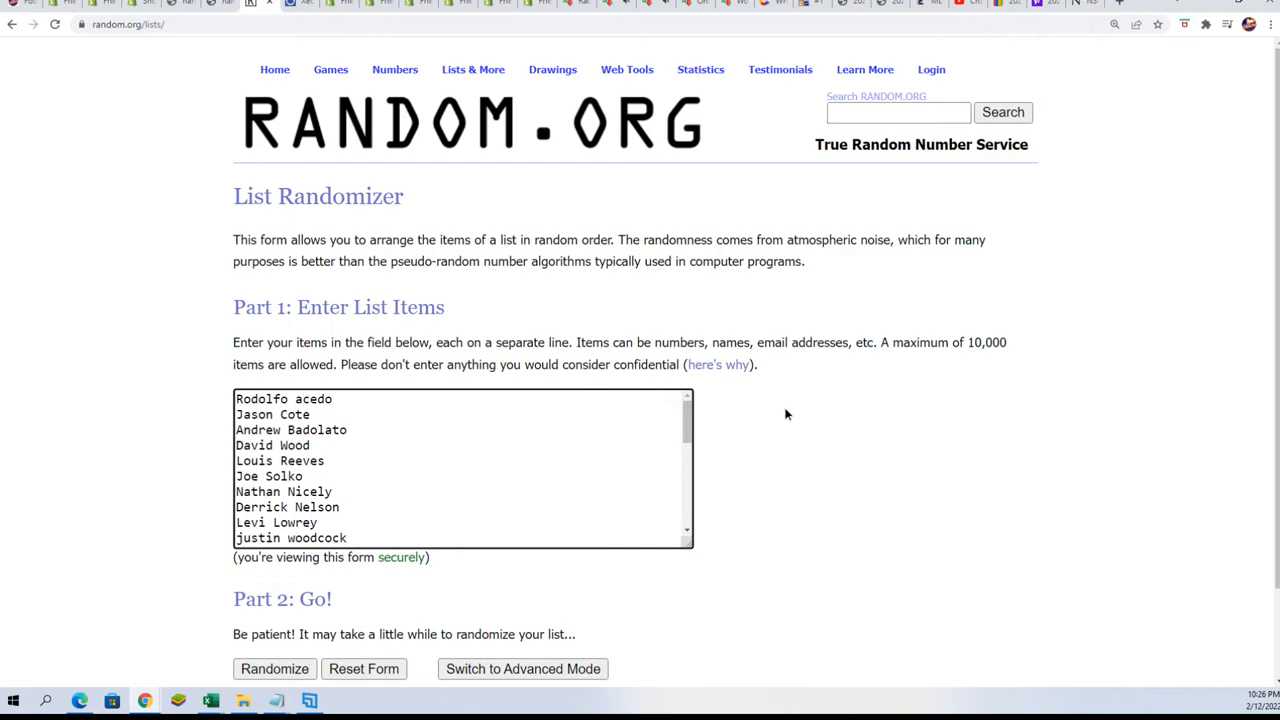
scroll("down", 3)
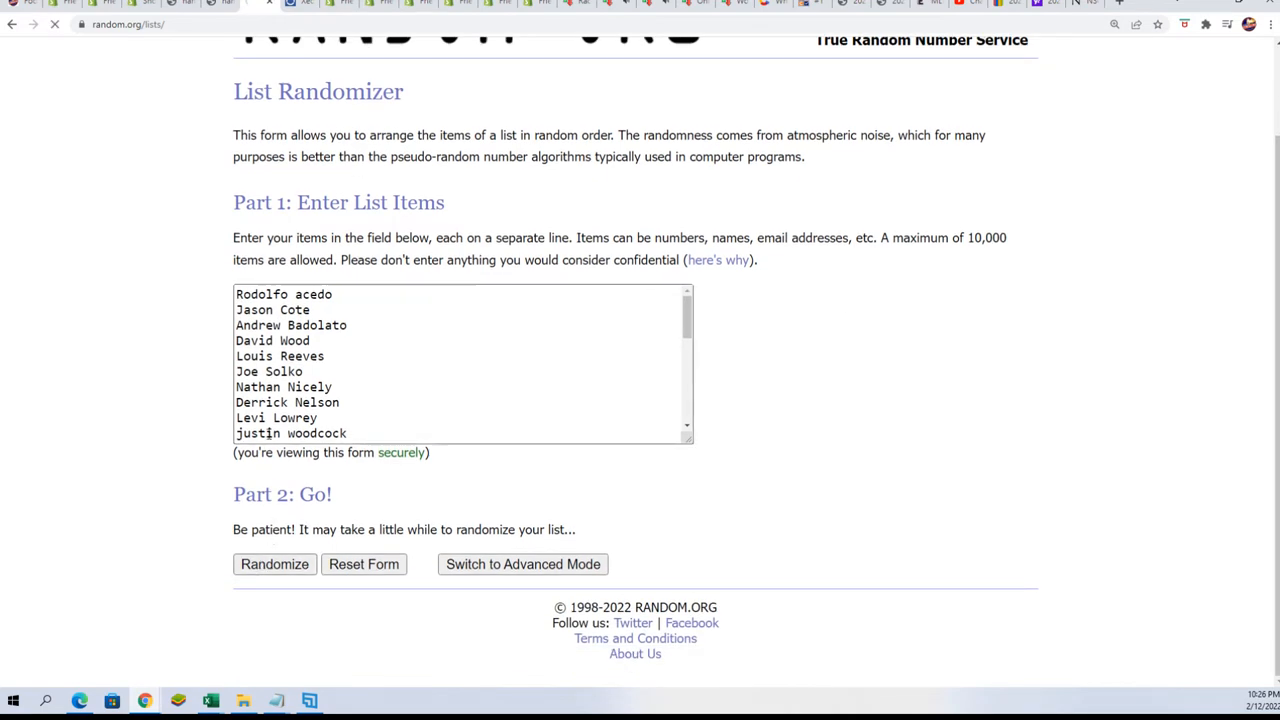
left_click(274, 564)
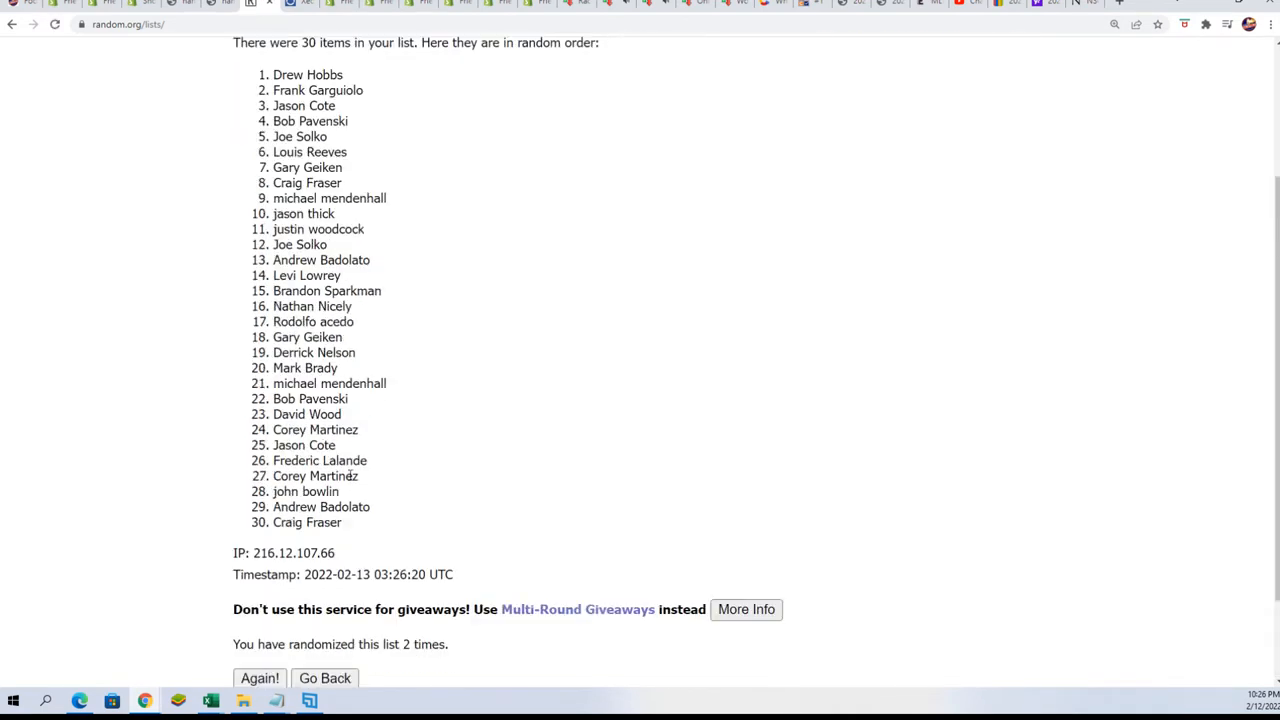
left_click(260, 678)
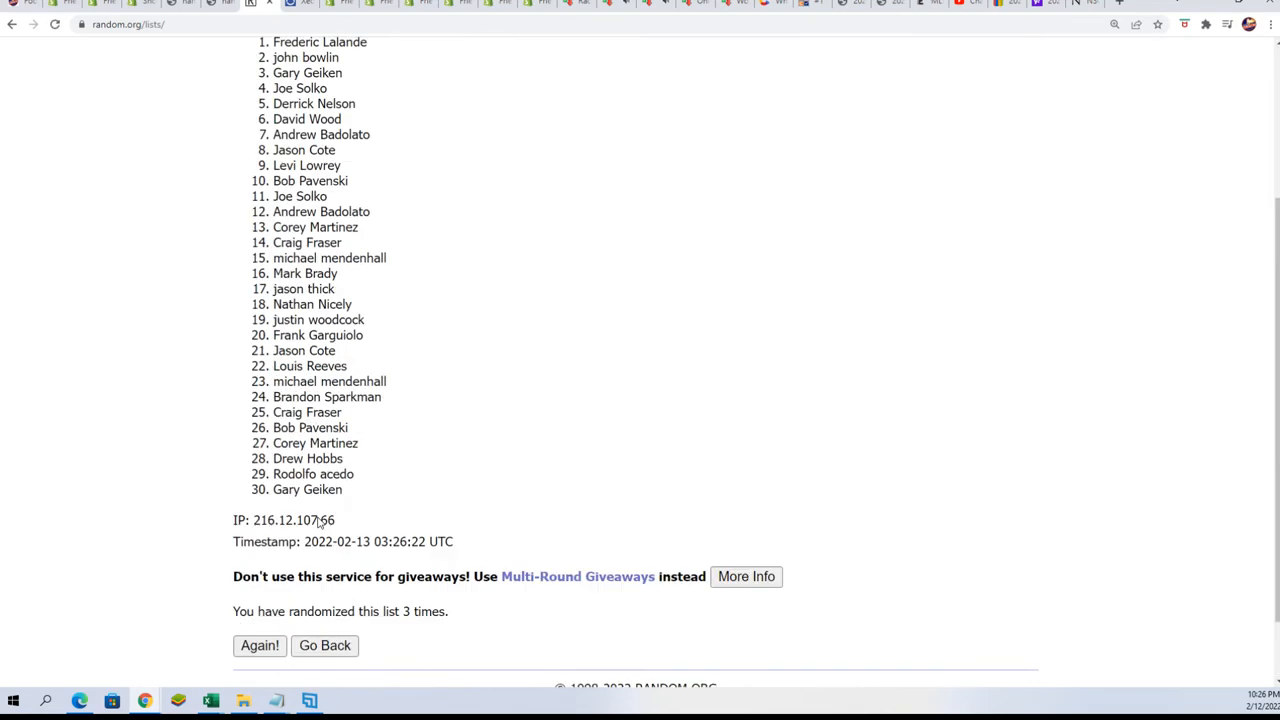
left_click(260, 644)
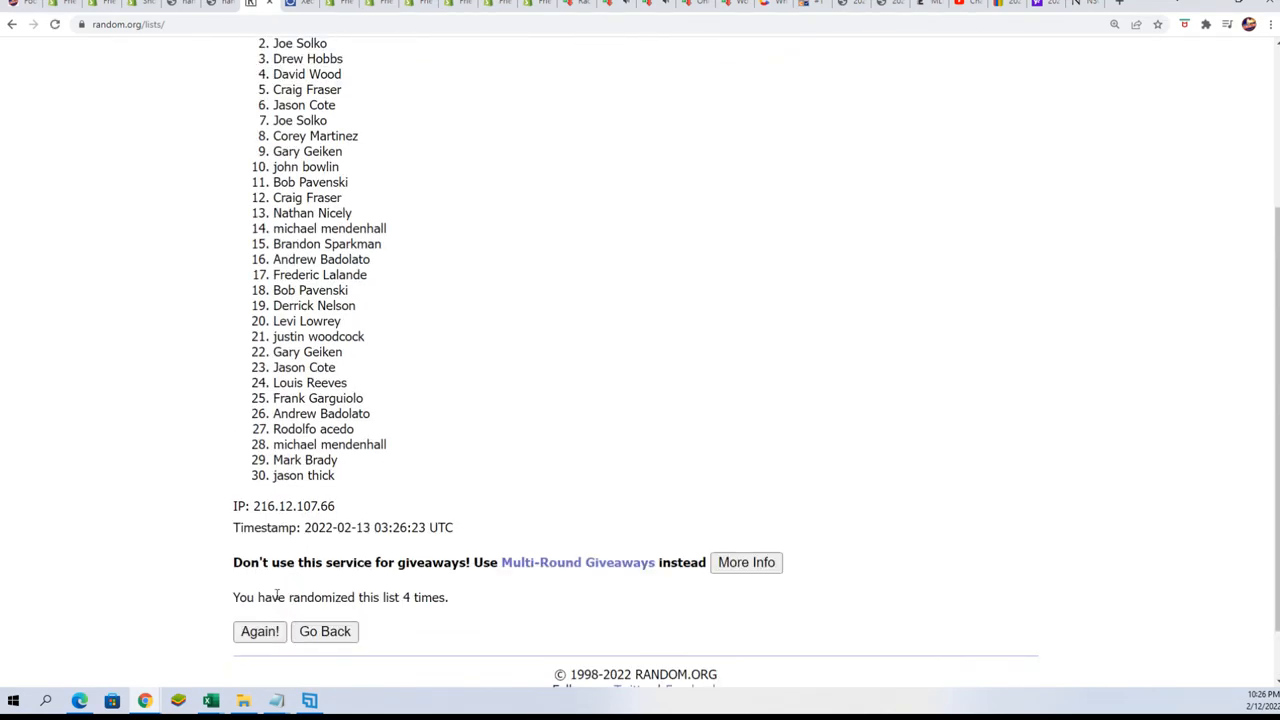
left_click(260, 632)
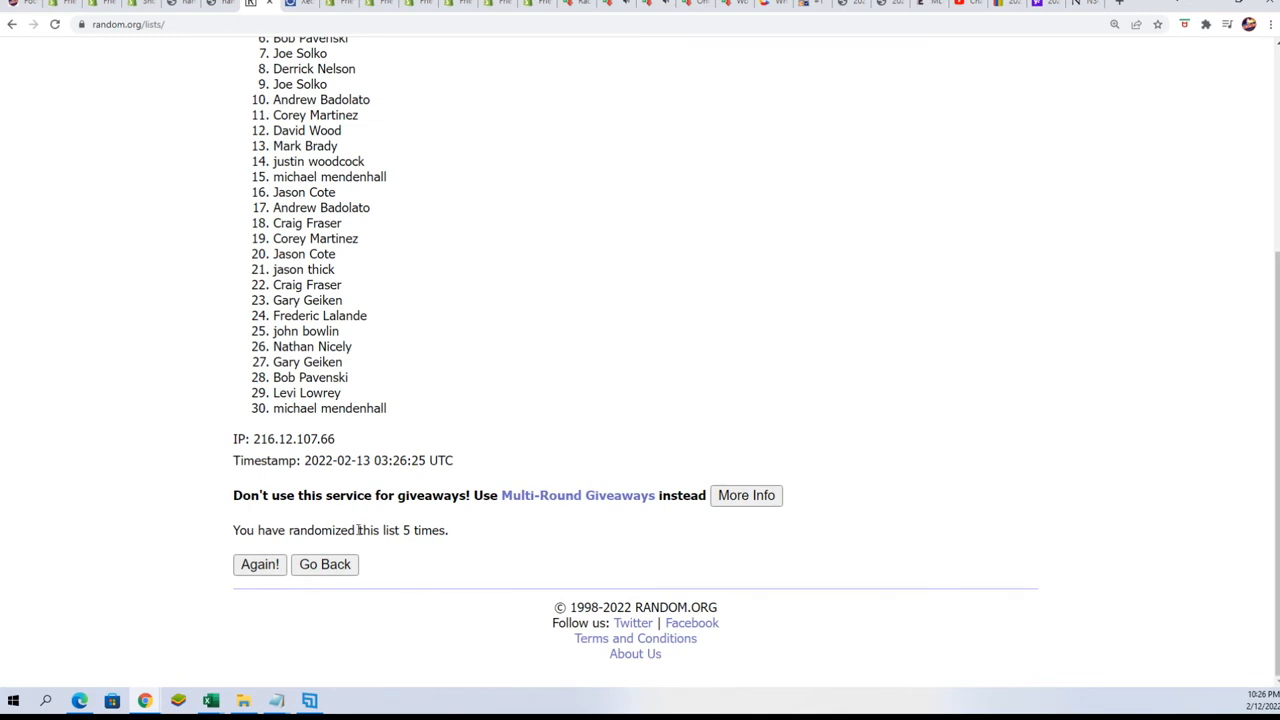
left_click(260, 564)
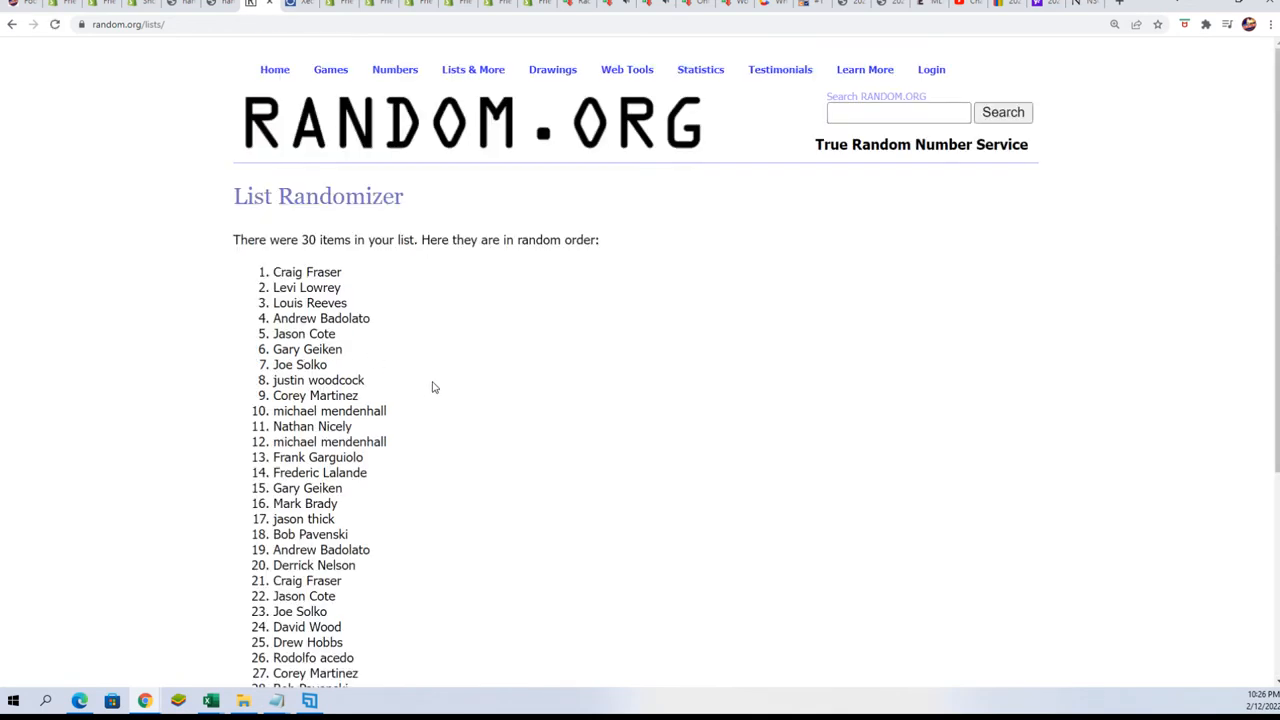
scroll("down", 3)
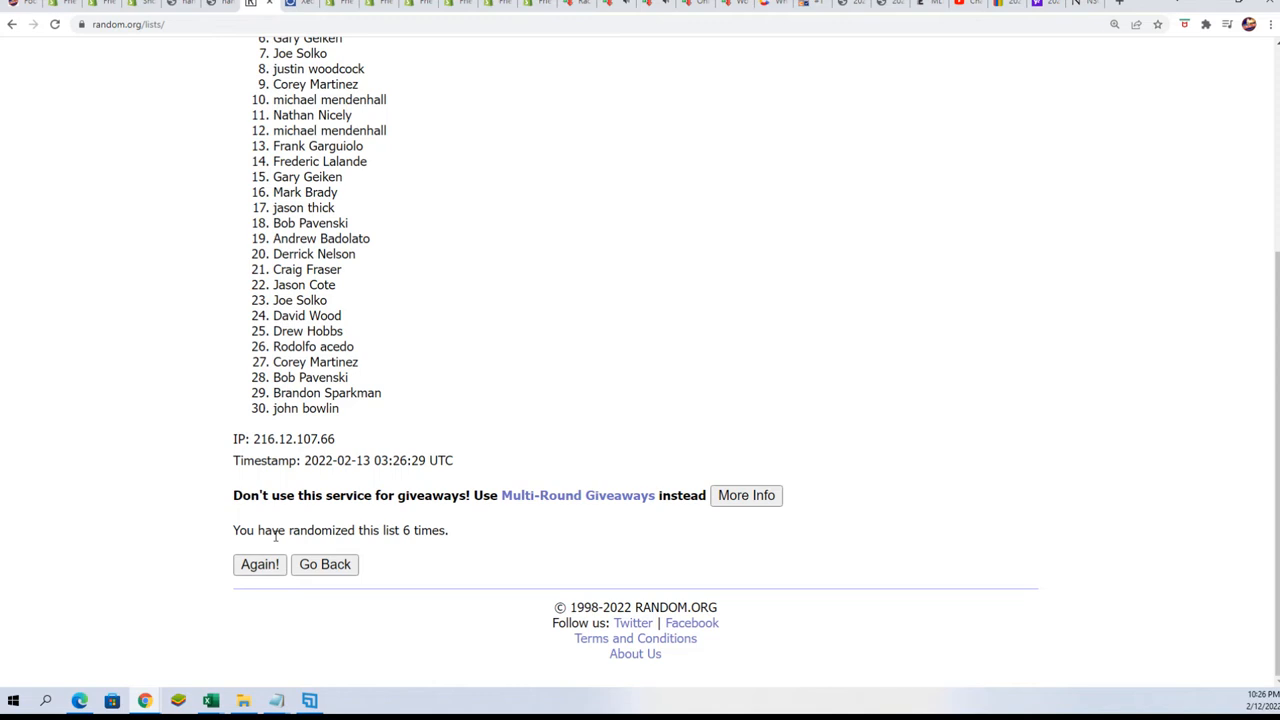
left_click(260, 564)
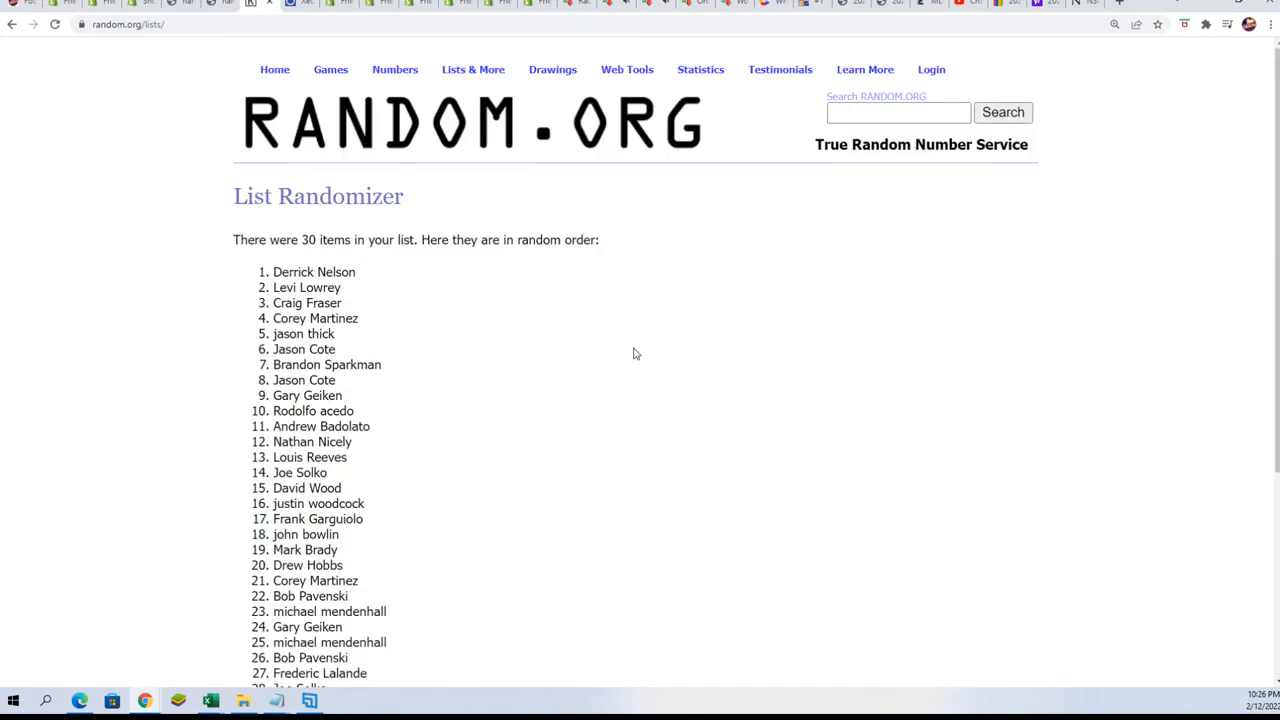
mouse_move(352, 300)
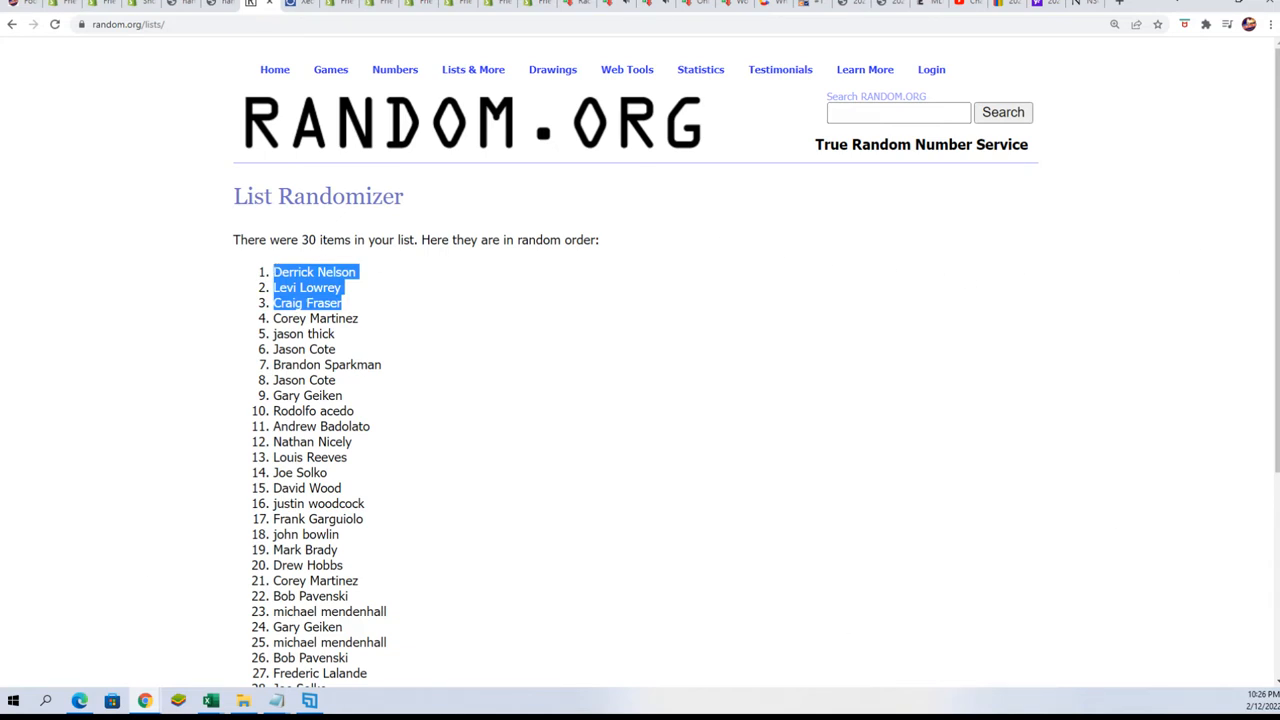
left_click(208, 700)
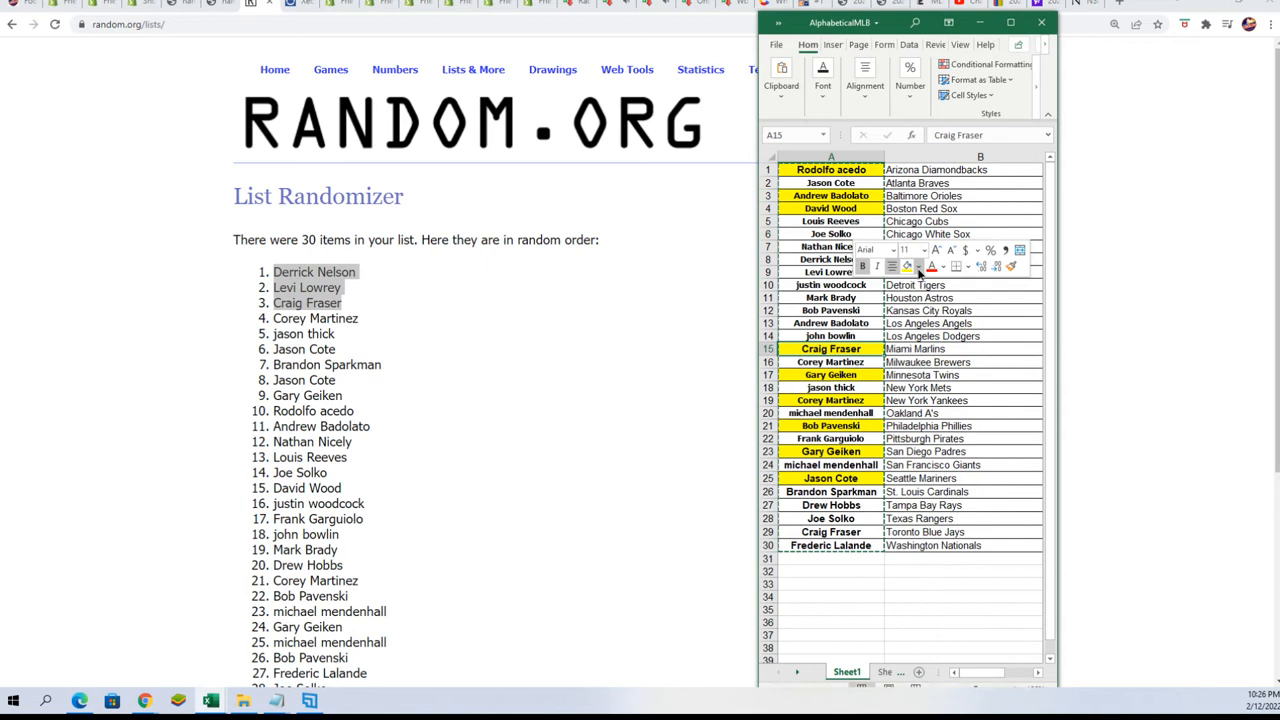
left_click(920, 266)
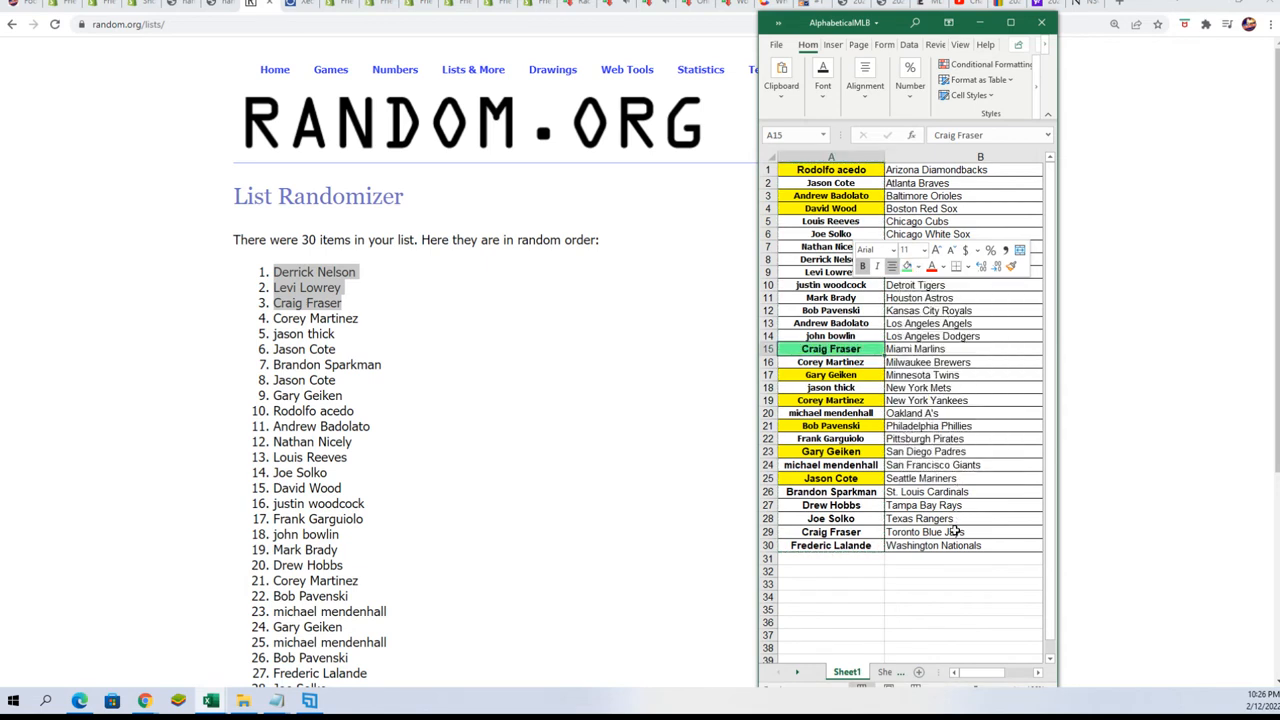
left_click(832, 272)
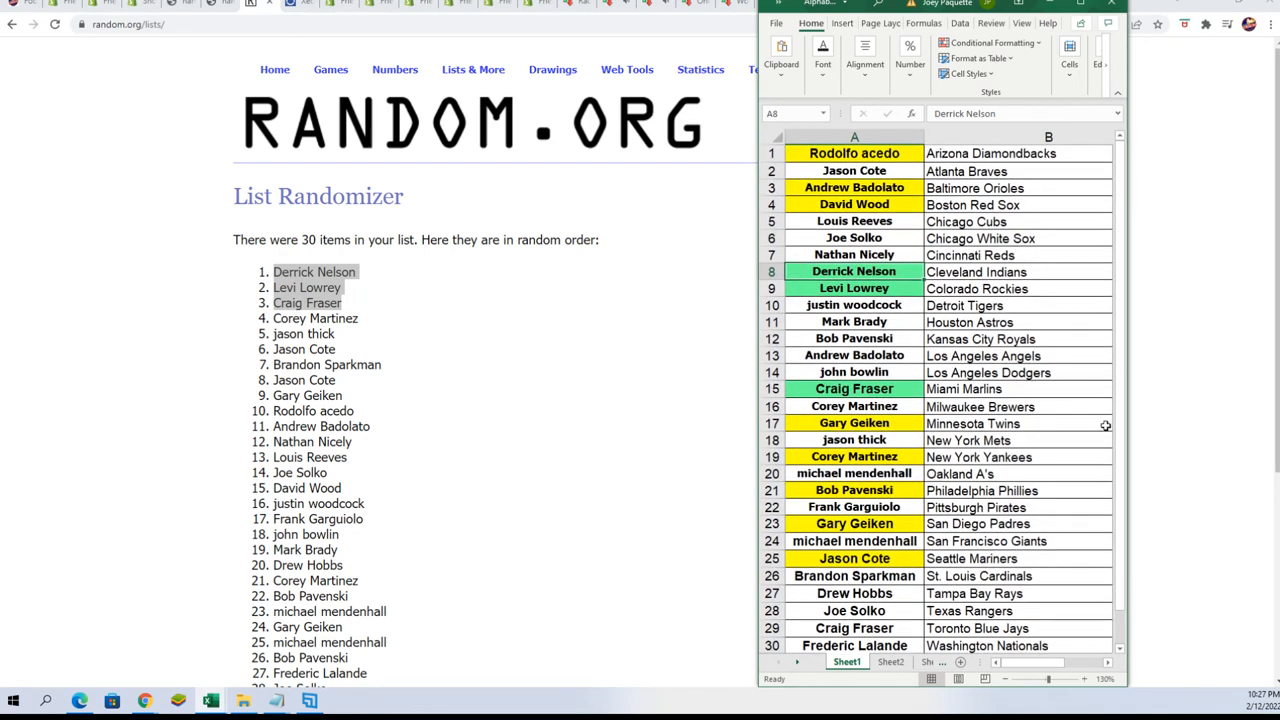
mouse_move(930, 296)
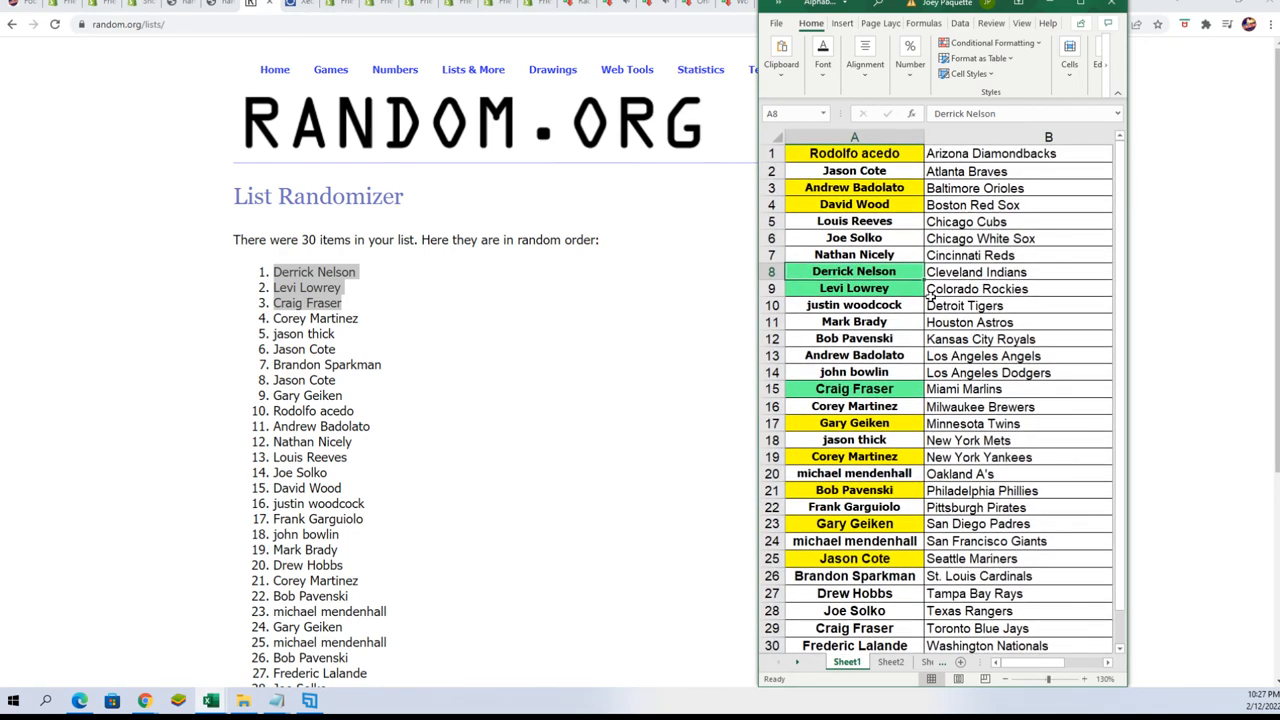